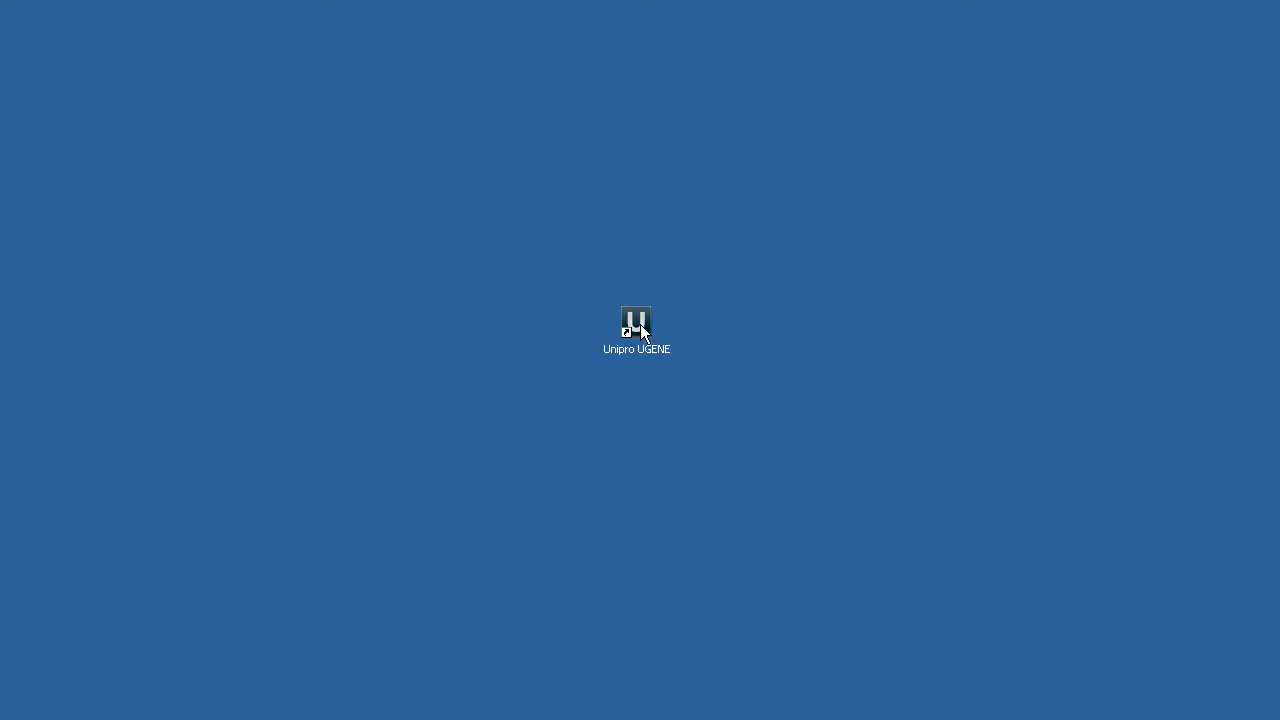
Launch Unipro UGENE from its desktop shortcut.
{"action": "left_click", "coordinate": [636, 322]}
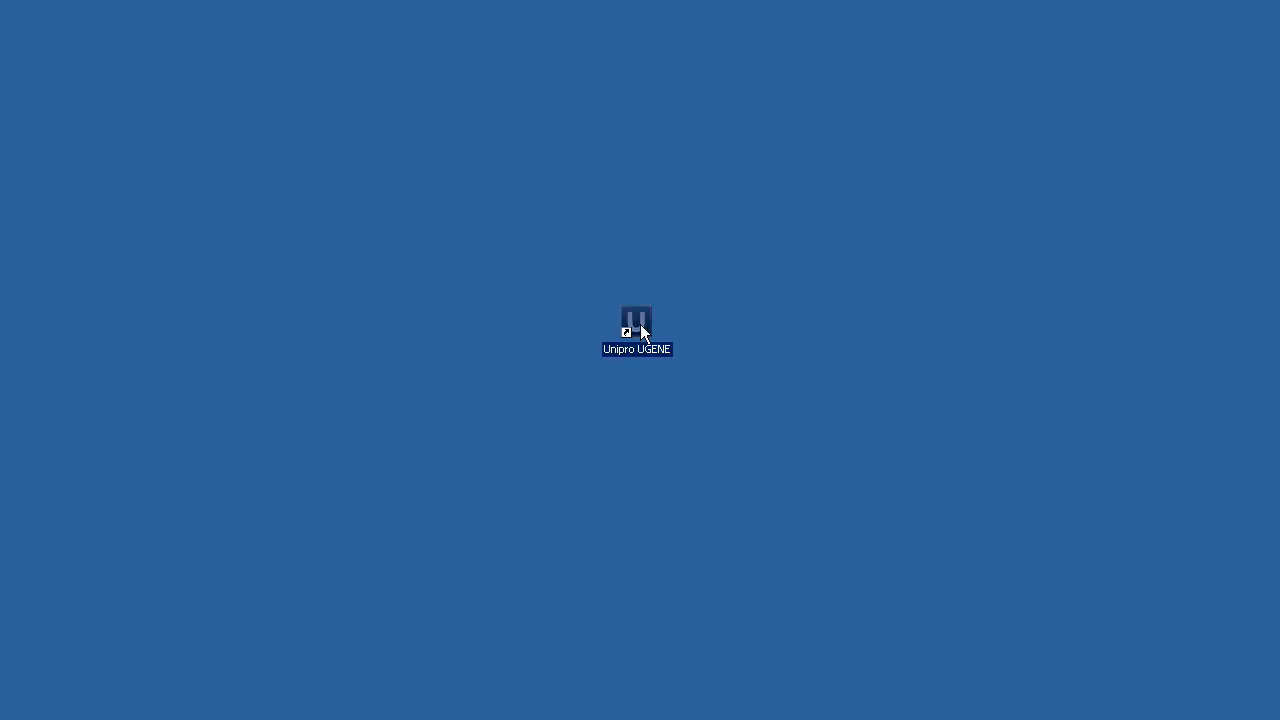
{"action": "double_click", "coordinate": [634, 322]}
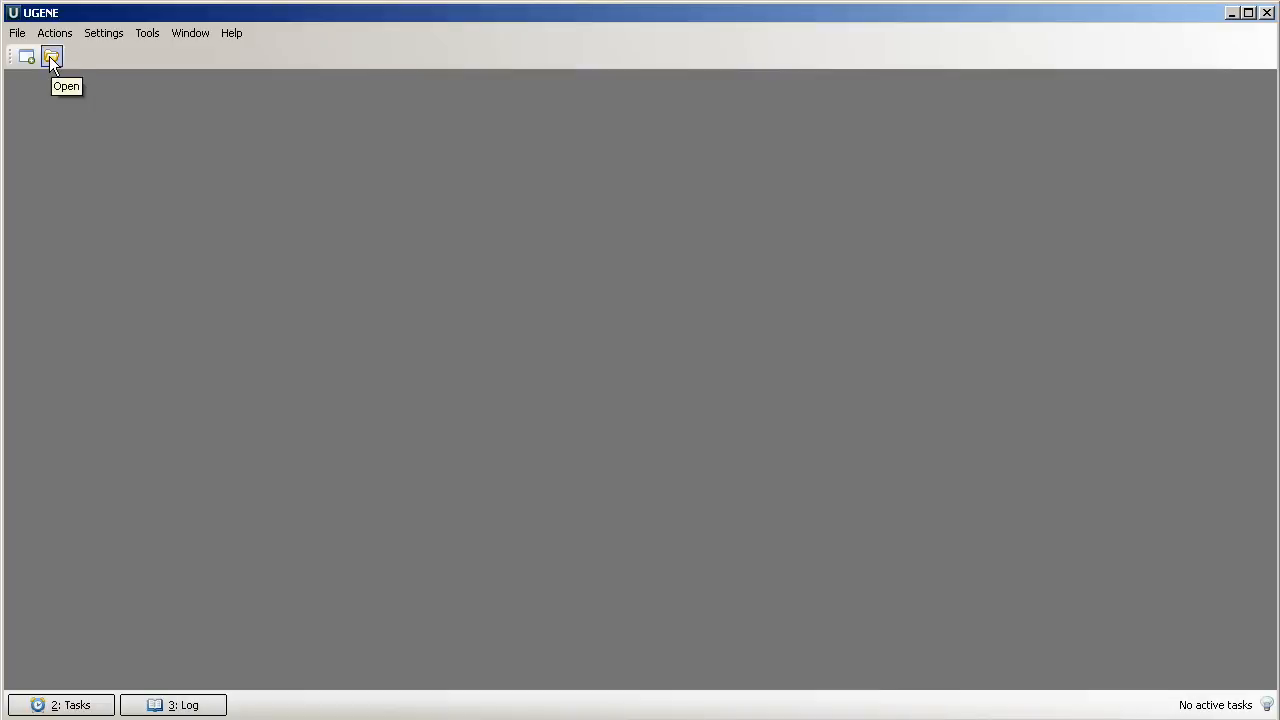
Open COI_NA.fa from the samples folder with the Open toolbar button.
{"action": "left_click", "coordinate": [51, 55]}
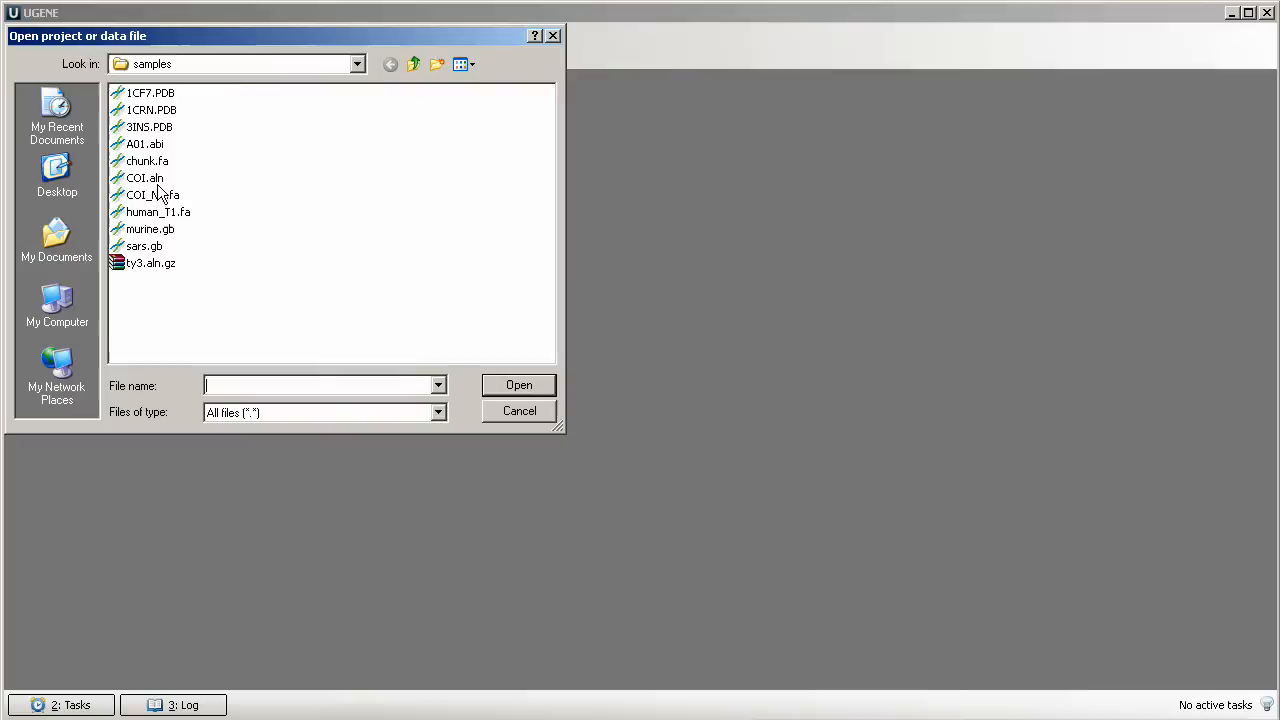
{"action": "left_click", "coordinate": [150, 194]}
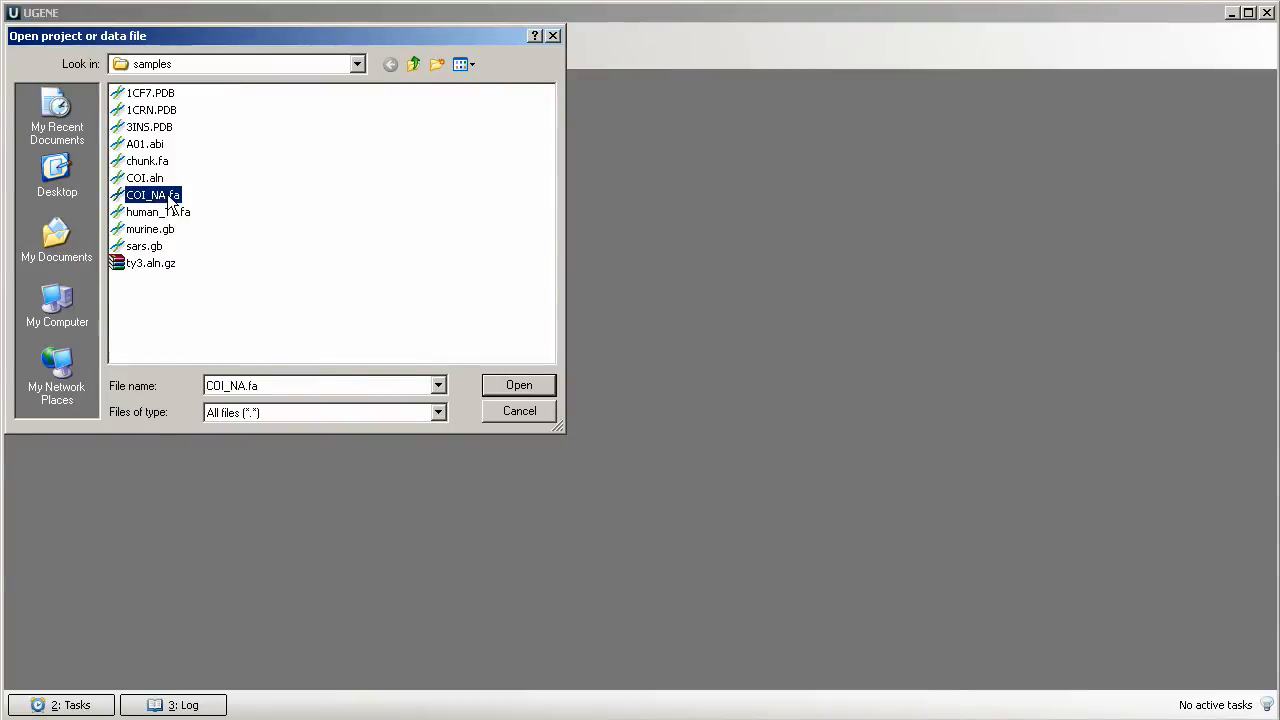
{"action": "mouse_move", "coordinate": [172, 200]}
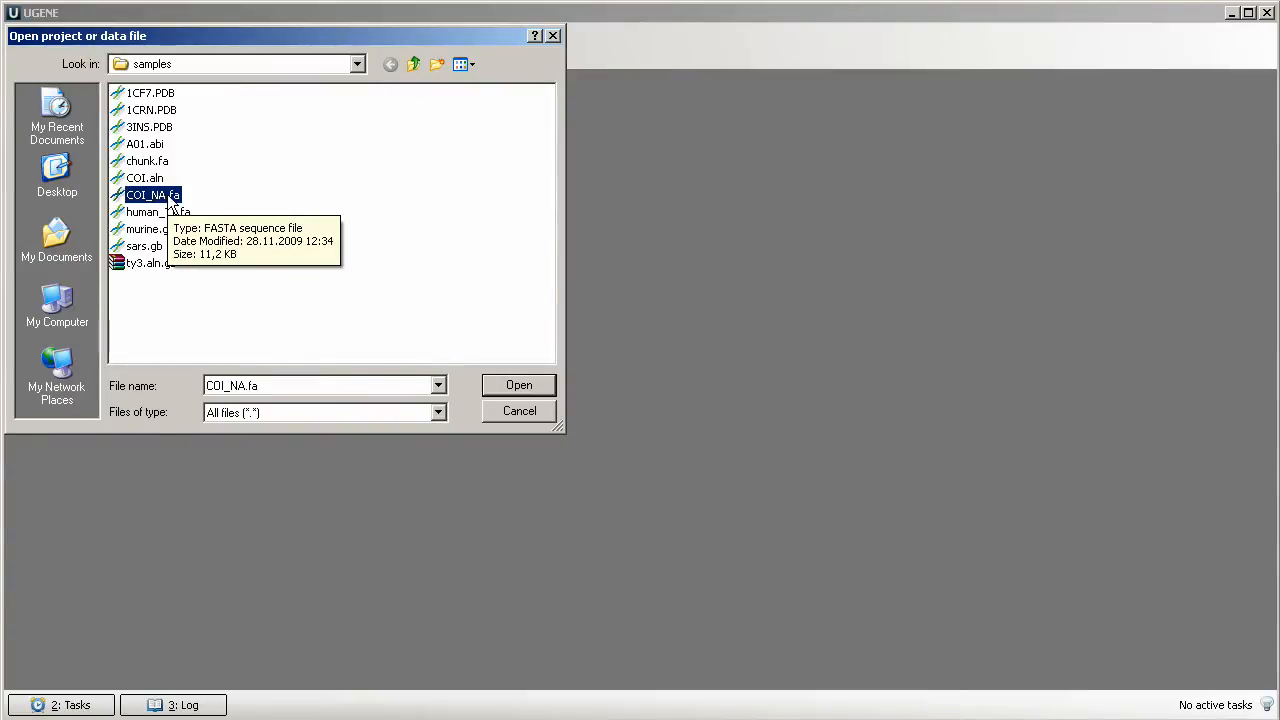
{"action": "left_click", "coordinate": [518, 385]}
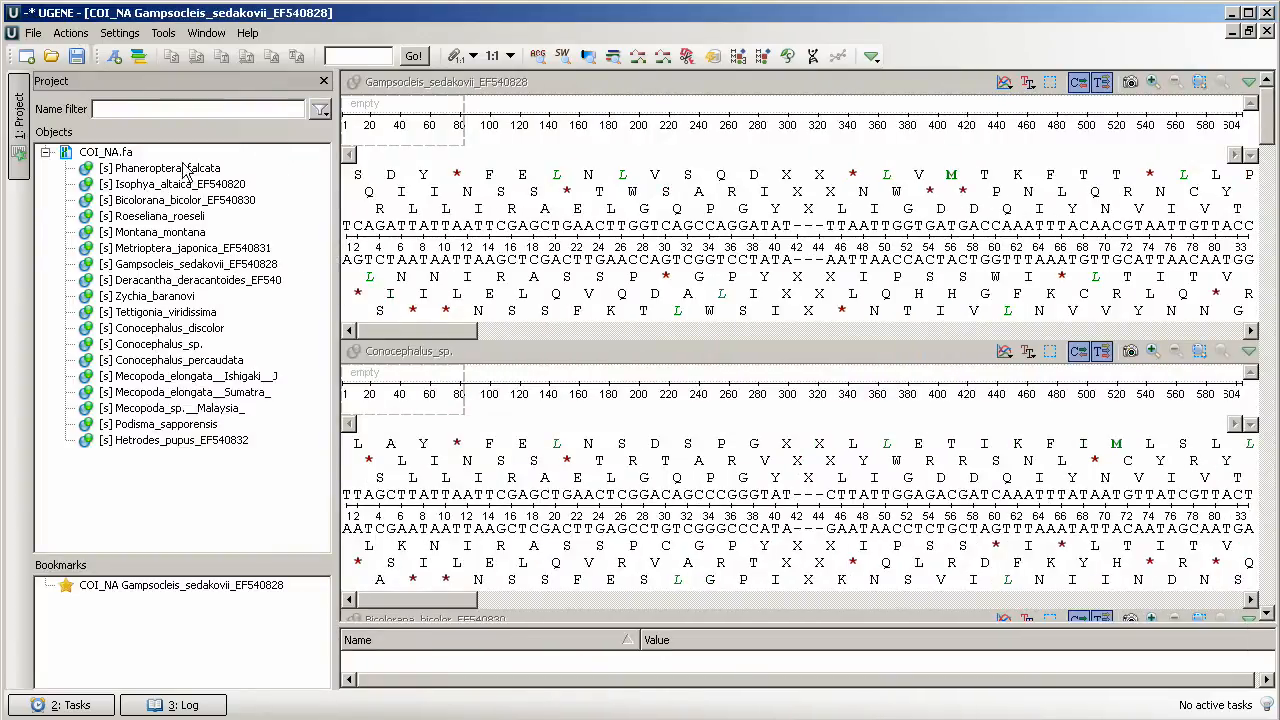
{"action": "left_click", "coordinate": [159, 231]}
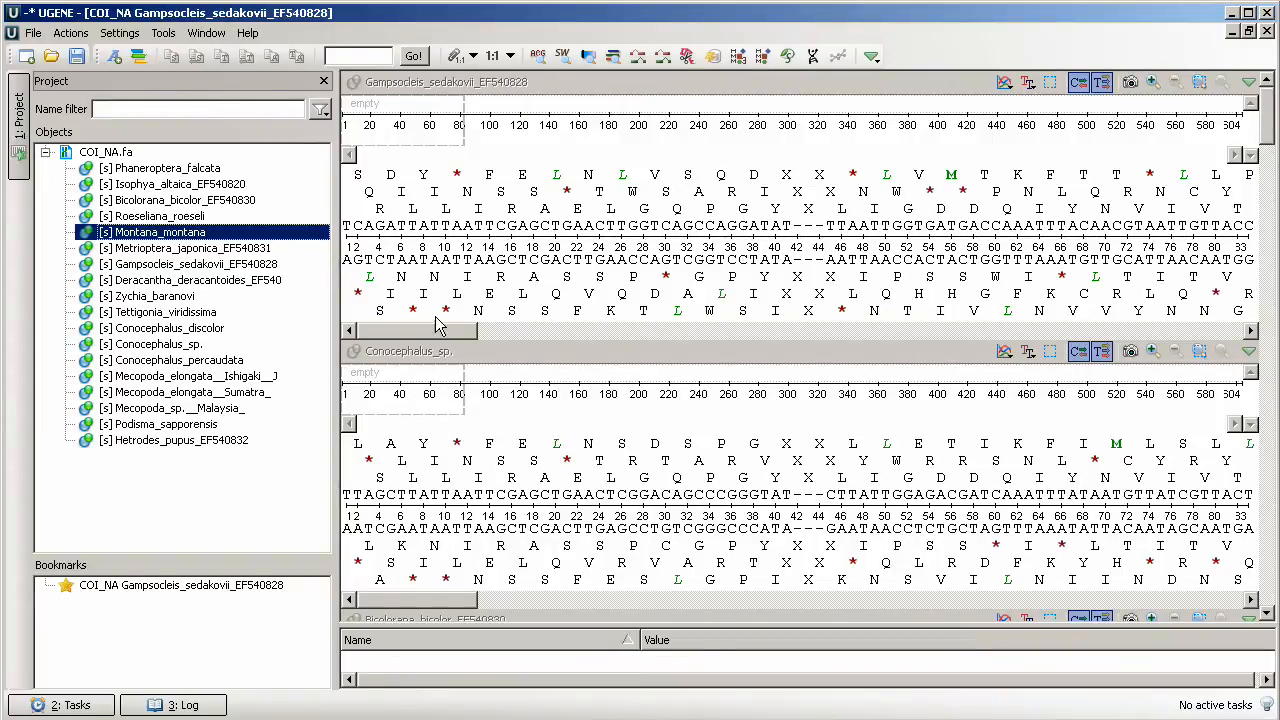
{"action": "left_click", "coordinate": [164, 168]}
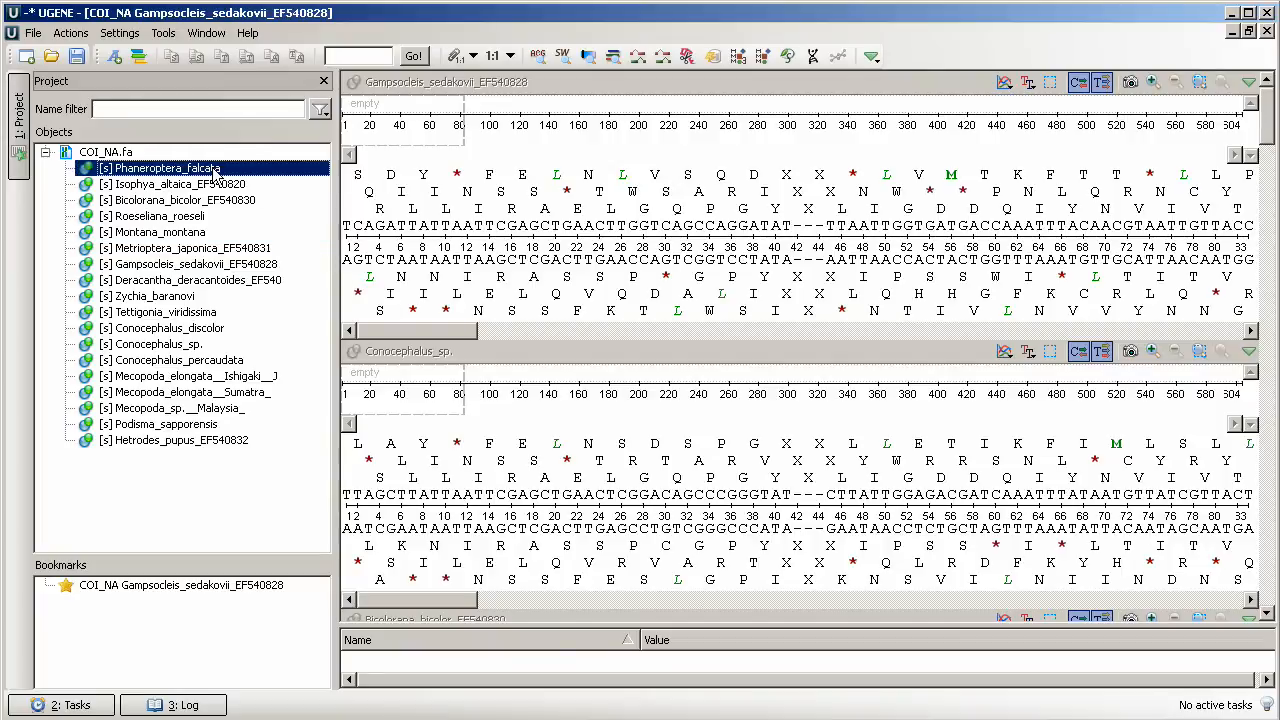
{"action": "left_click", "coordinate": [158, 216]}
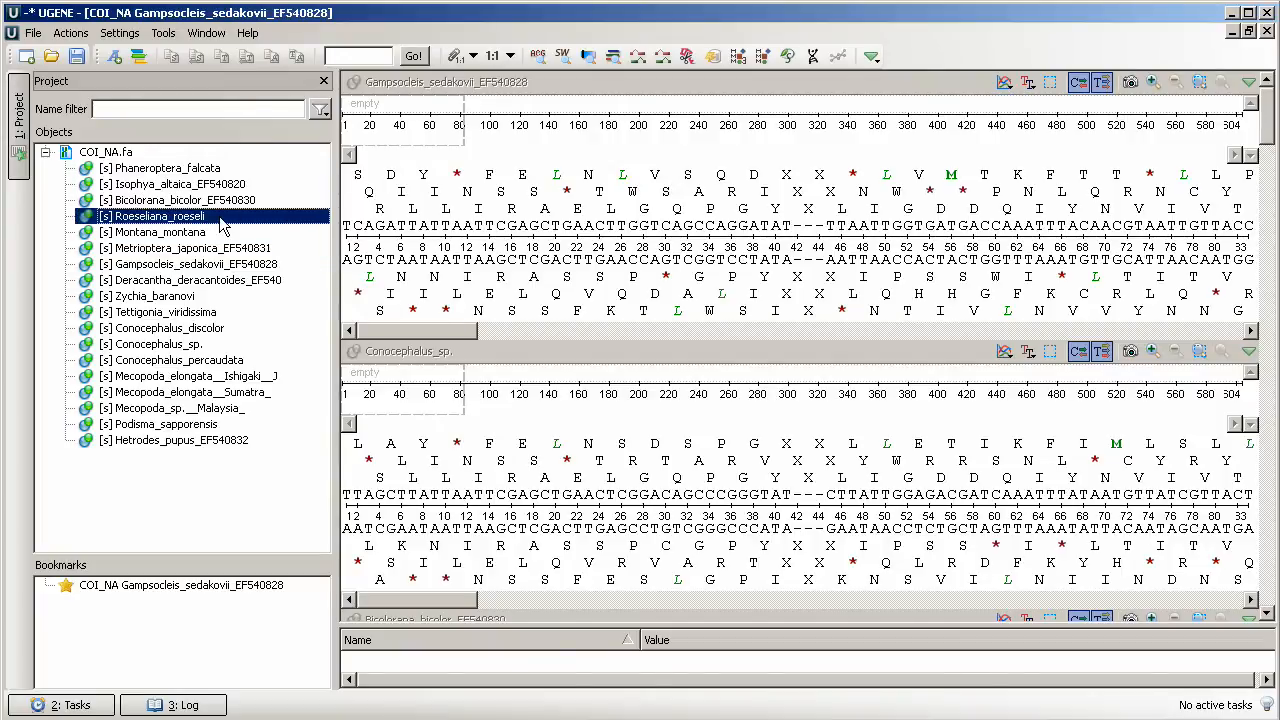
{"action": "left_click", "coordinate": [182, 440]}
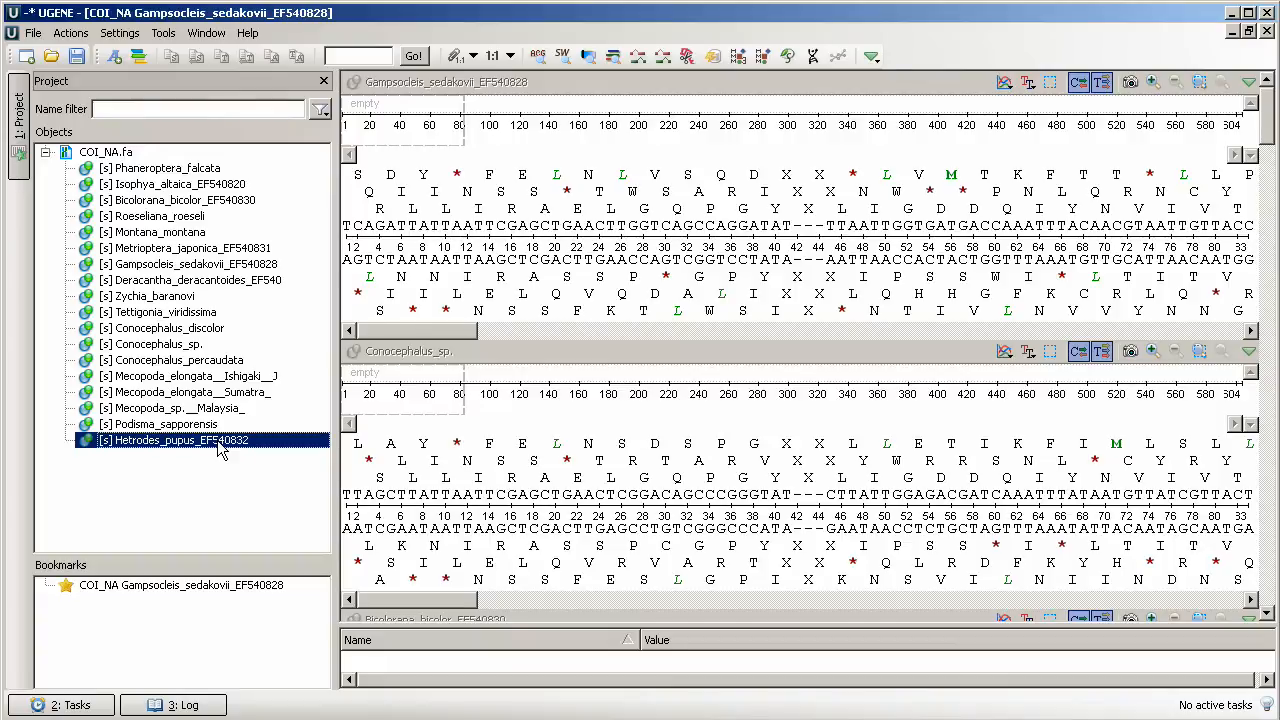
{"action": "mouse_move", "coordinate": [1064, 222]}
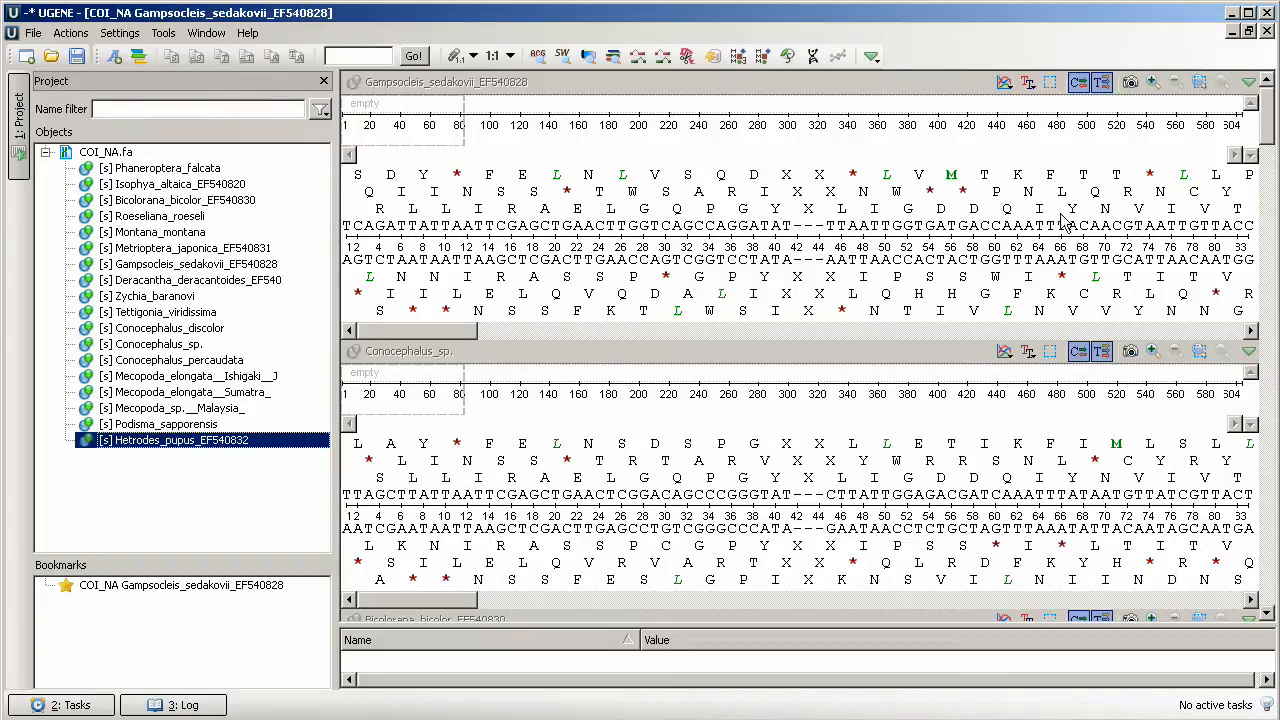
{"action": "scroll", "scroll_direction": "down", "scroll_amount": 3}
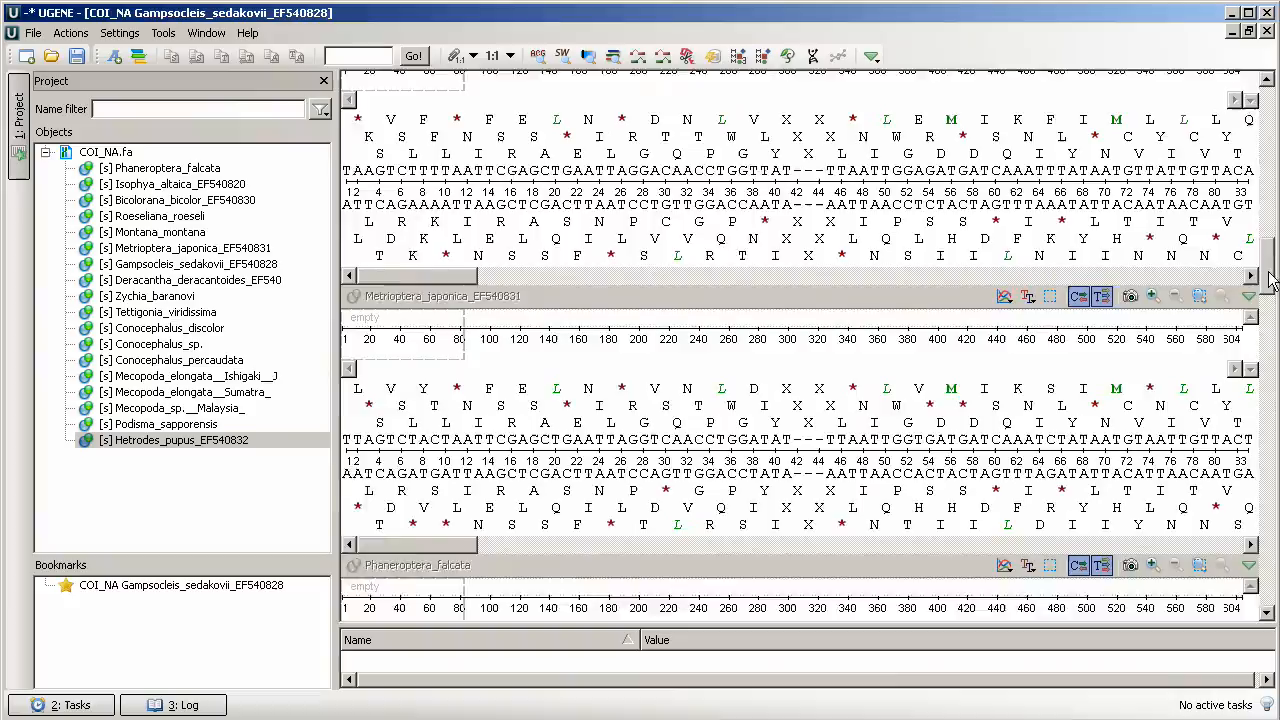
{"action": "scroll", "scroll_direction": "down", "scroll_amount": 3}
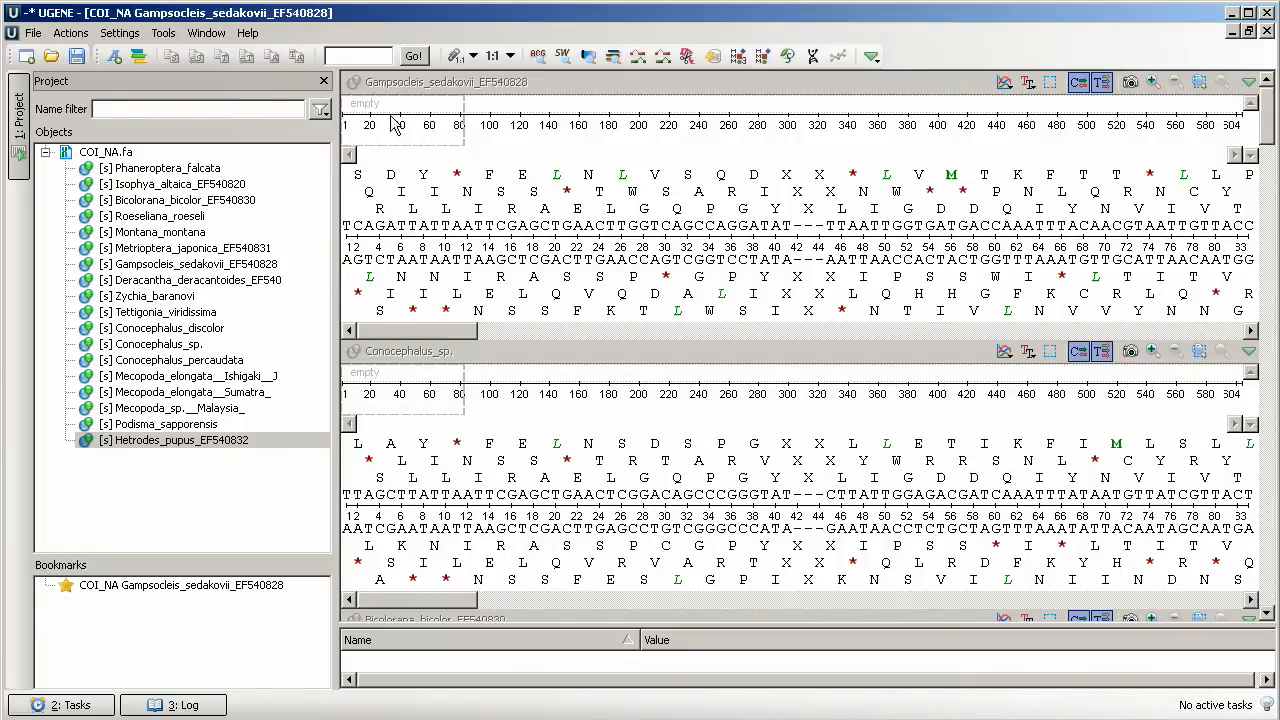
{"action": "mouse_move", "coordinate": [449, 190]}
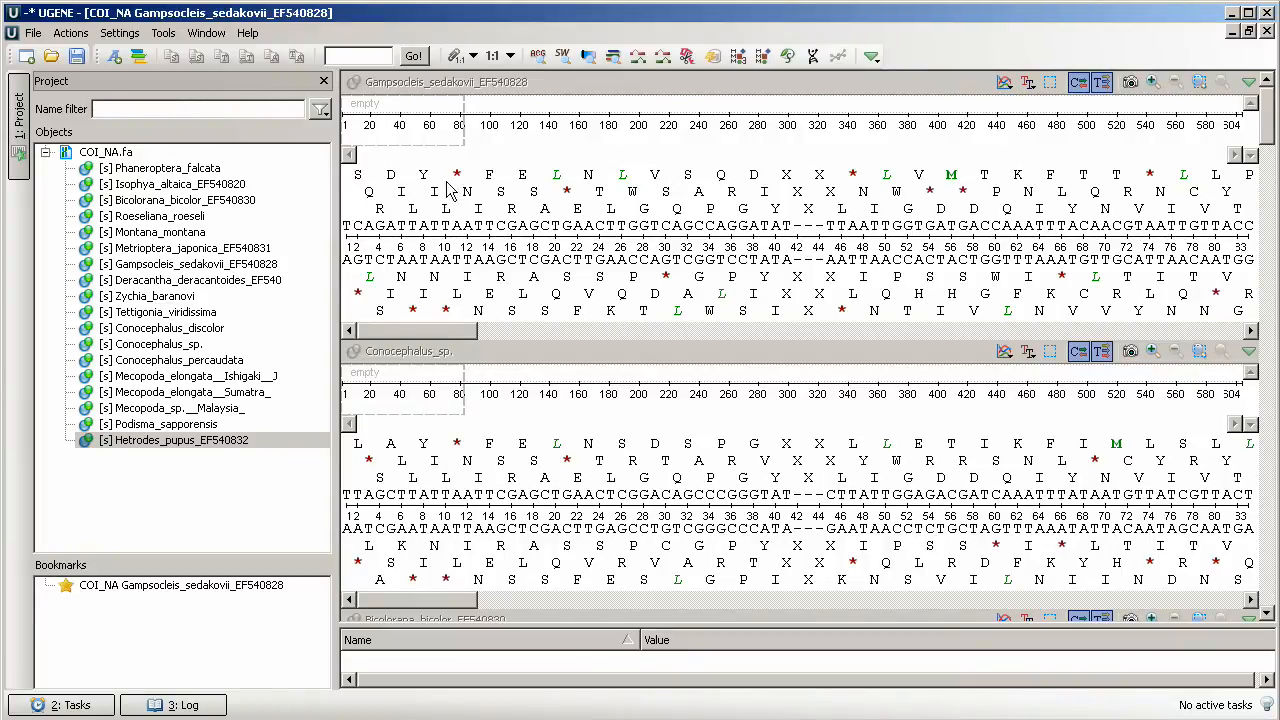
{"action": "mouse_move", "coordinate": [587, 287]}
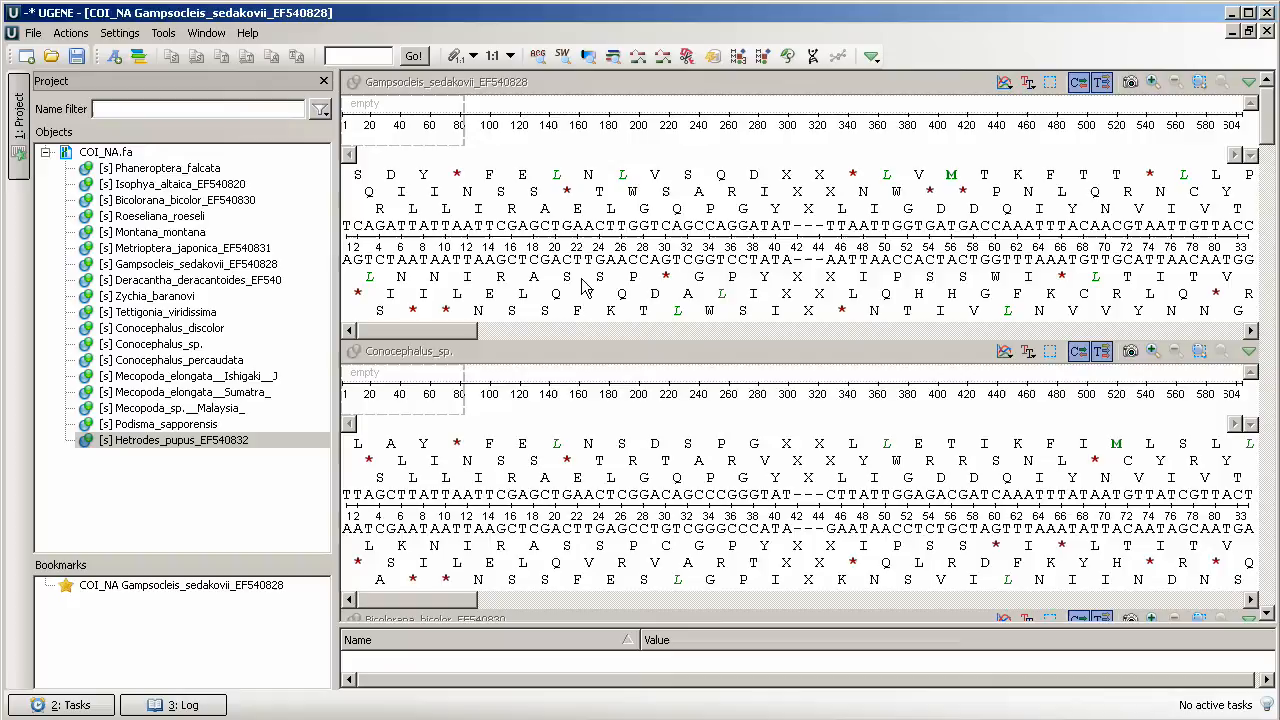
{"action": "mouse_move", "coordinate": [577, 285]}
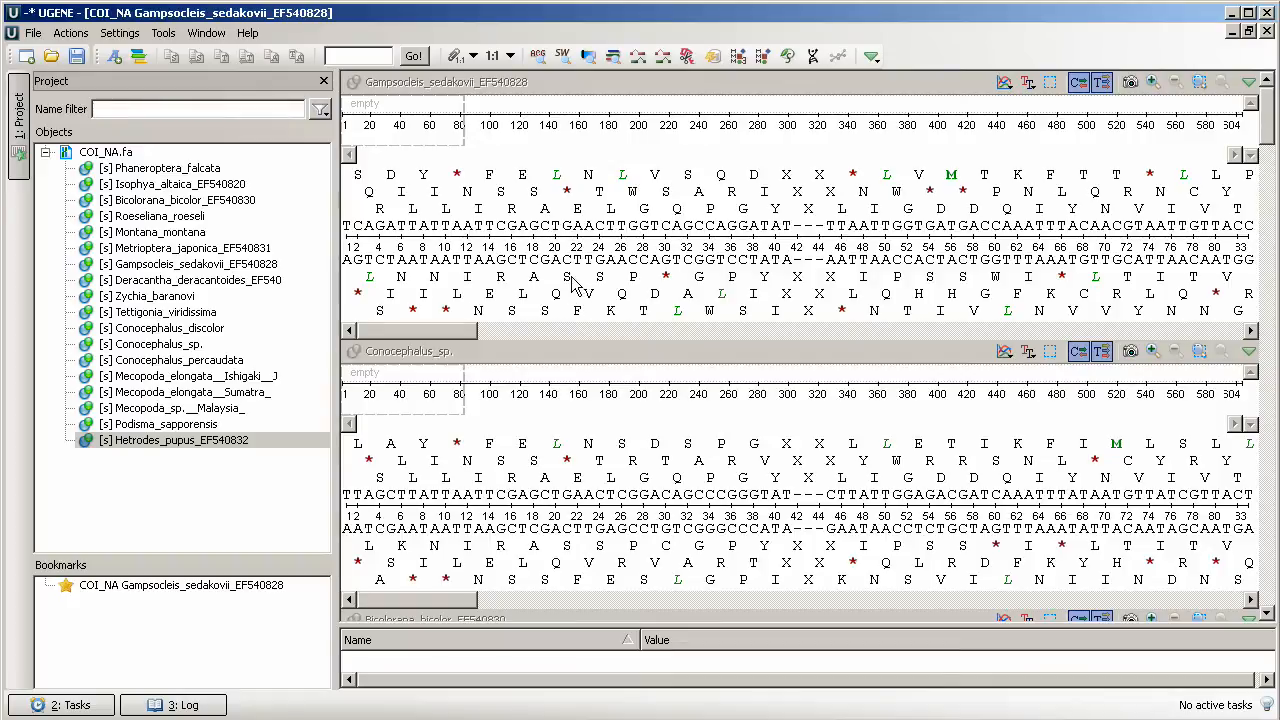
{"action": "mouse_move", "coordinate": [190, 167]}
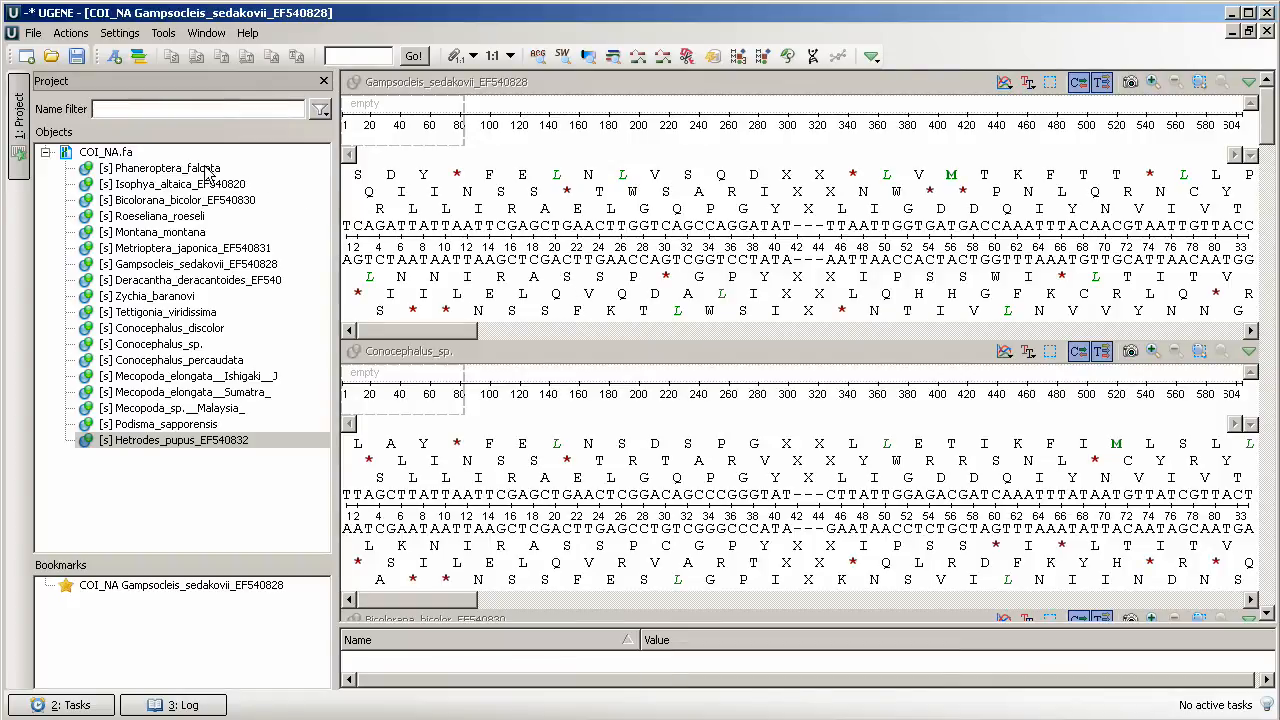
Multi-select Phaneroptera_falcata, Conocephalus_percaudata and others, and bring up their context menu.
{"action": "left_click", "coordinate": [164, 167]}
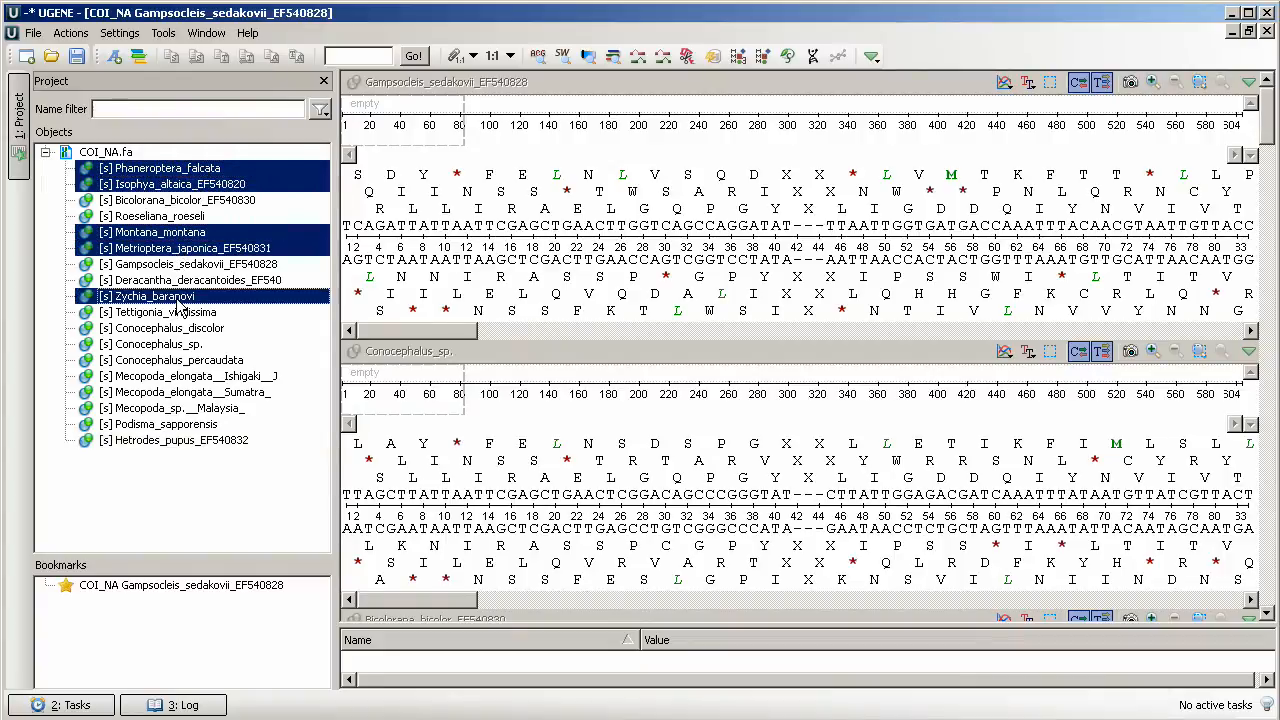
{"action": "left_click", "coordinate": [177, 359]}
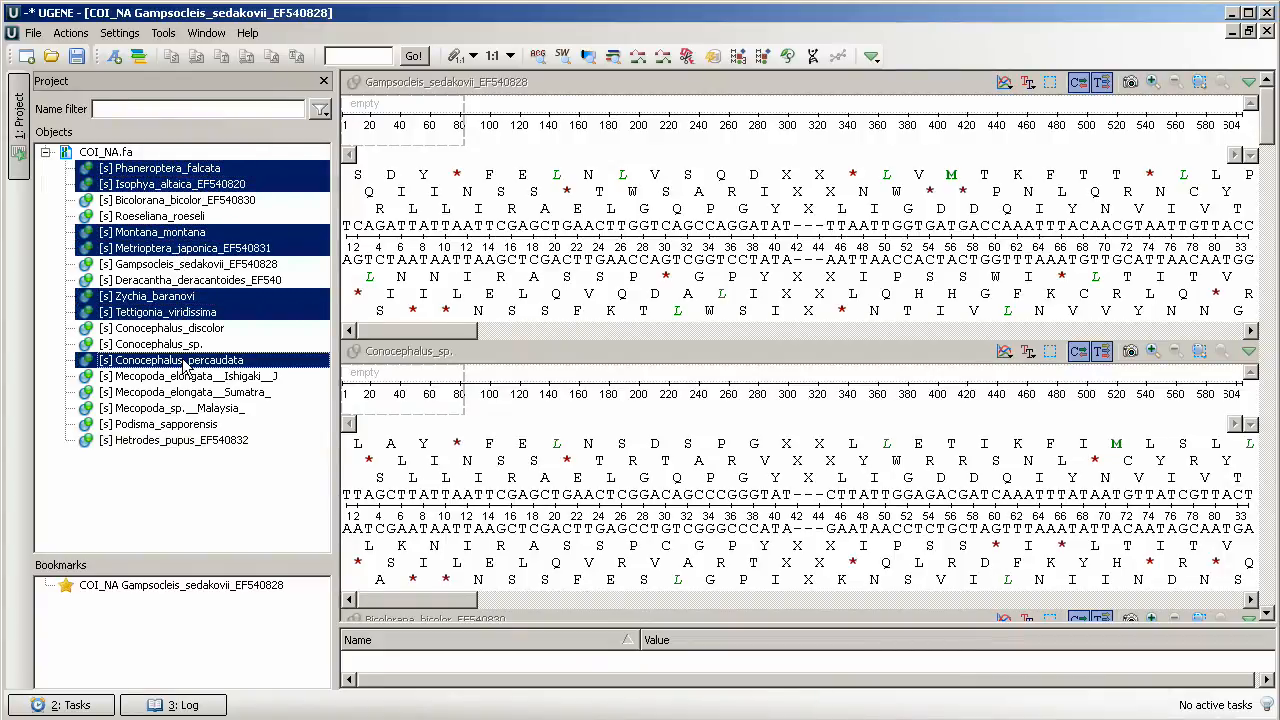
{"action": "left_click", "coordinate": [190, 391]}
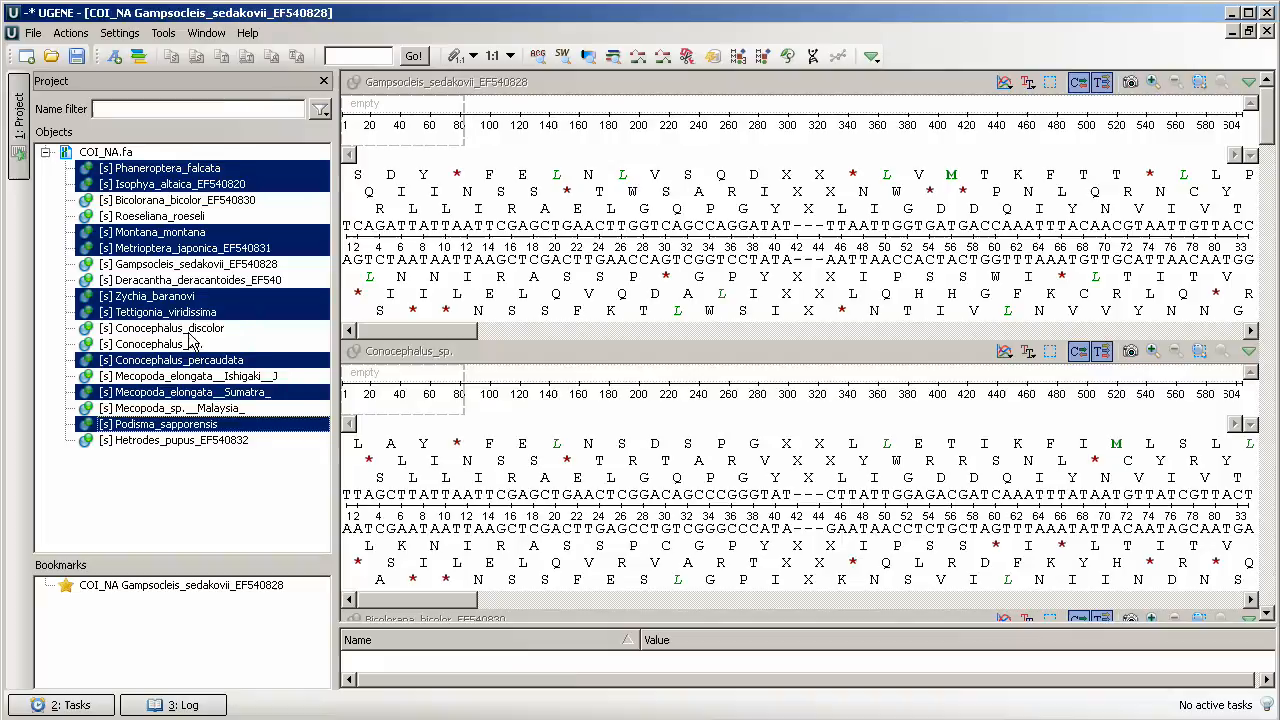
{"action": "right_click", "coordinate": [180, 328]}
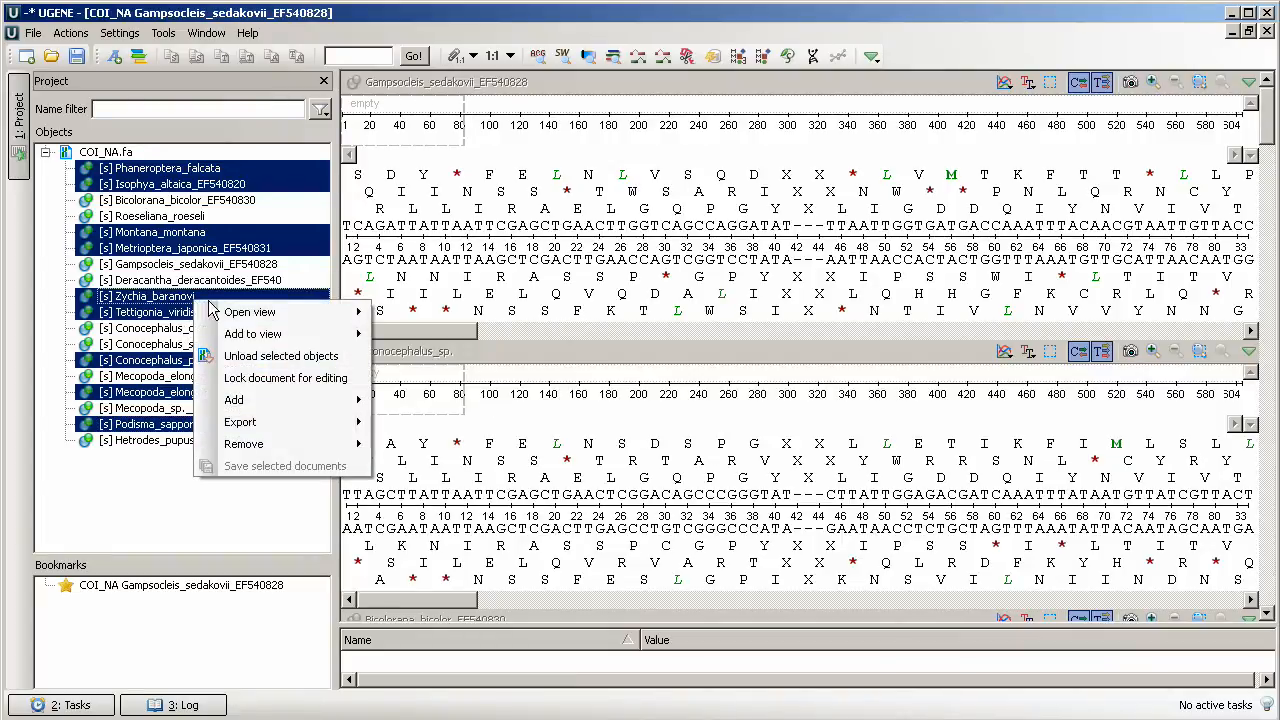
{"action": "mouse_move", "coordinate": [240, 422]}
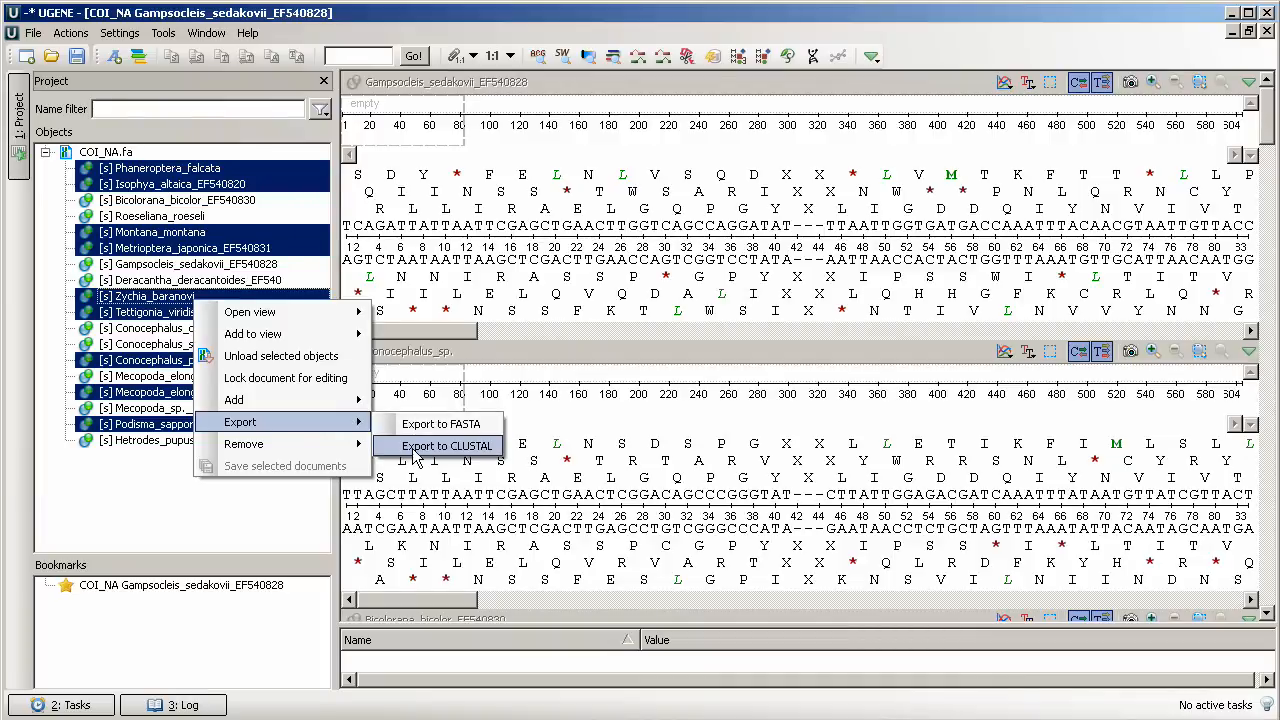
Choose Export to CLUSTAL for the selected sequences.
{"action": "left_click", "coordinate": [442, 445]}
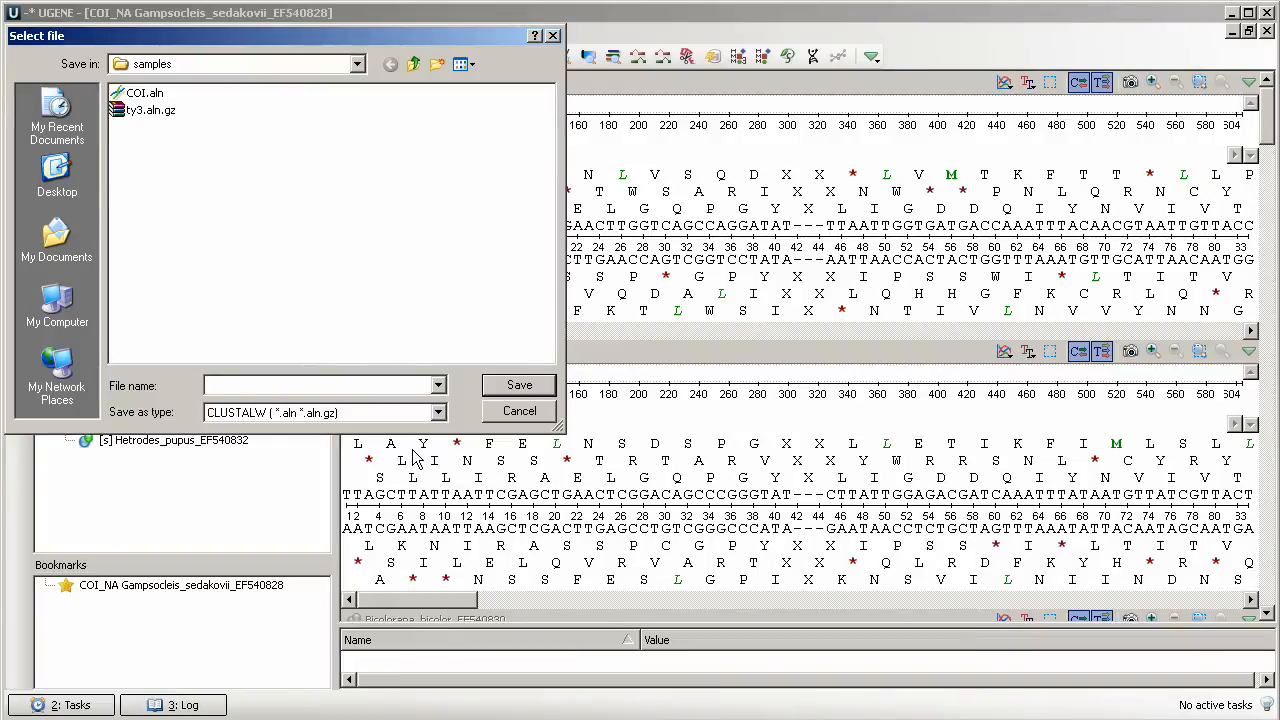
Save the CLUSTAL alignment under the file name COI_NA.
{"action": "type", "text": "COI_NA.aln"}
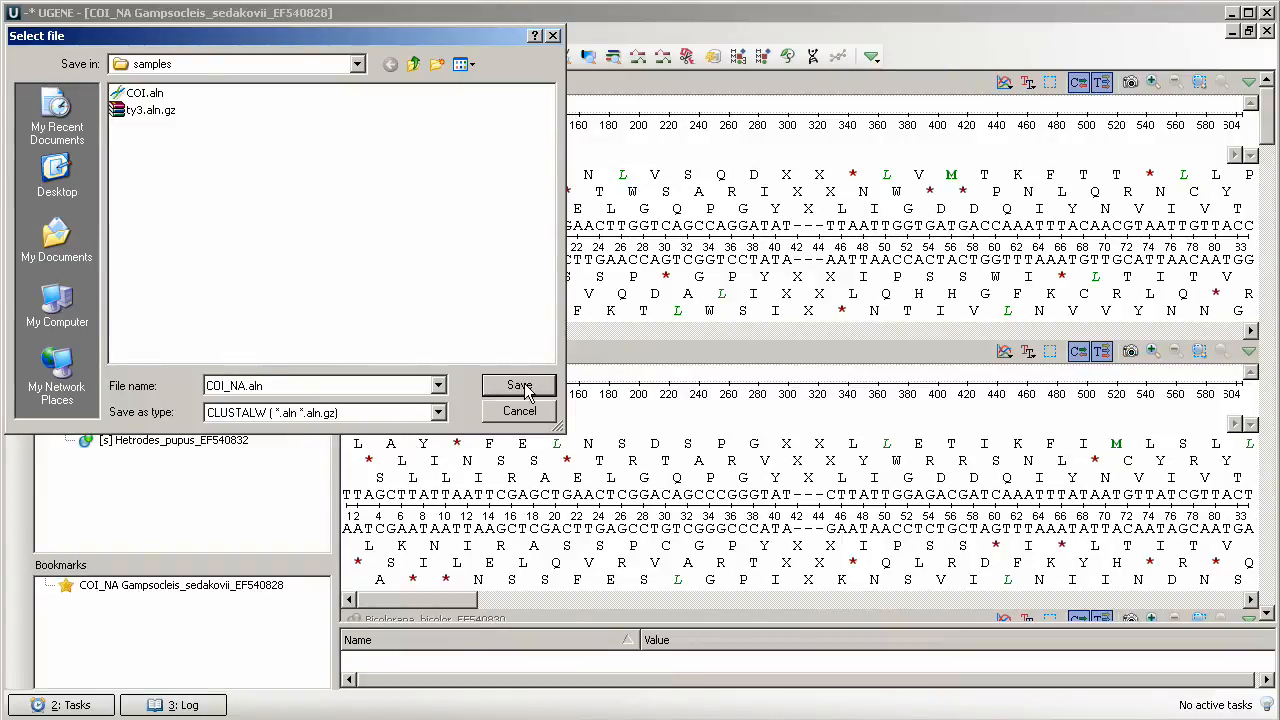
{"action": "left_click", "coordinate": [519, 385]}
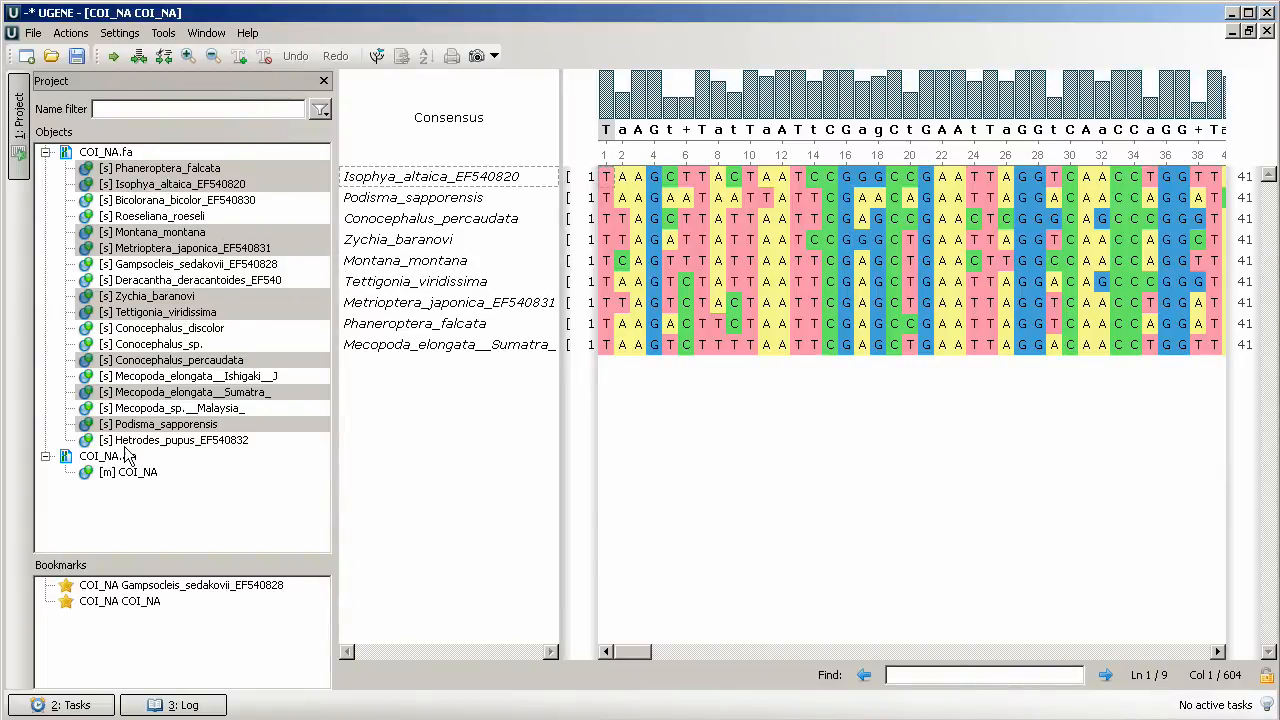
Select the COI_NA alignment object under COI_NA.aln in the Project tree.
{"action": "left_click", "coordinate": [136, 471]}
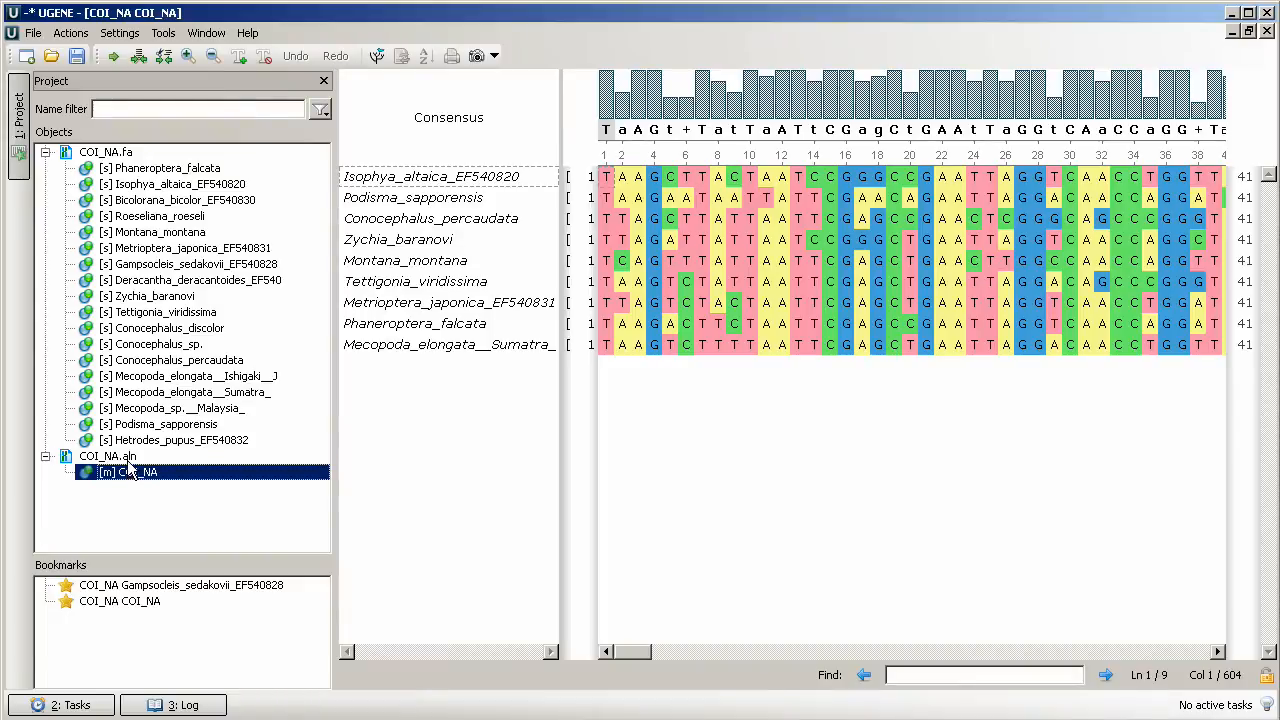
{"action": "mouse_move", "coordinate": [654, 255]}
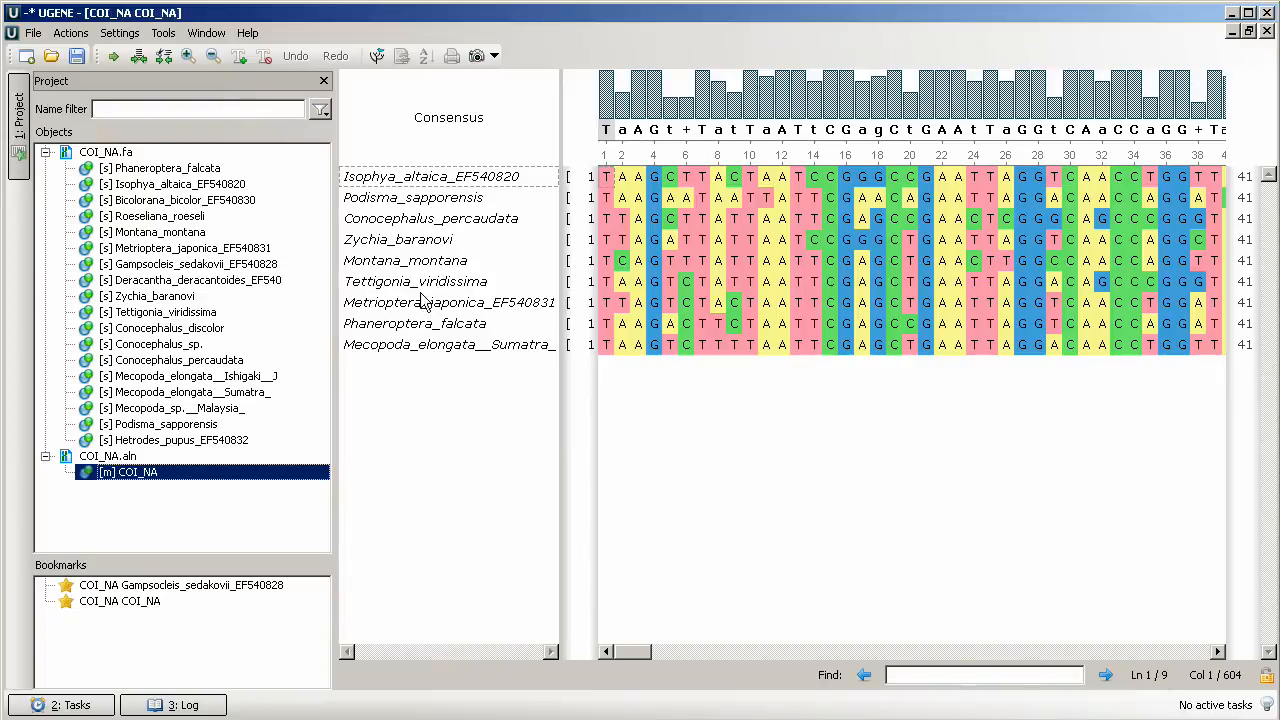
{"action": "mouse_move", "coordinate": [510, 143]}
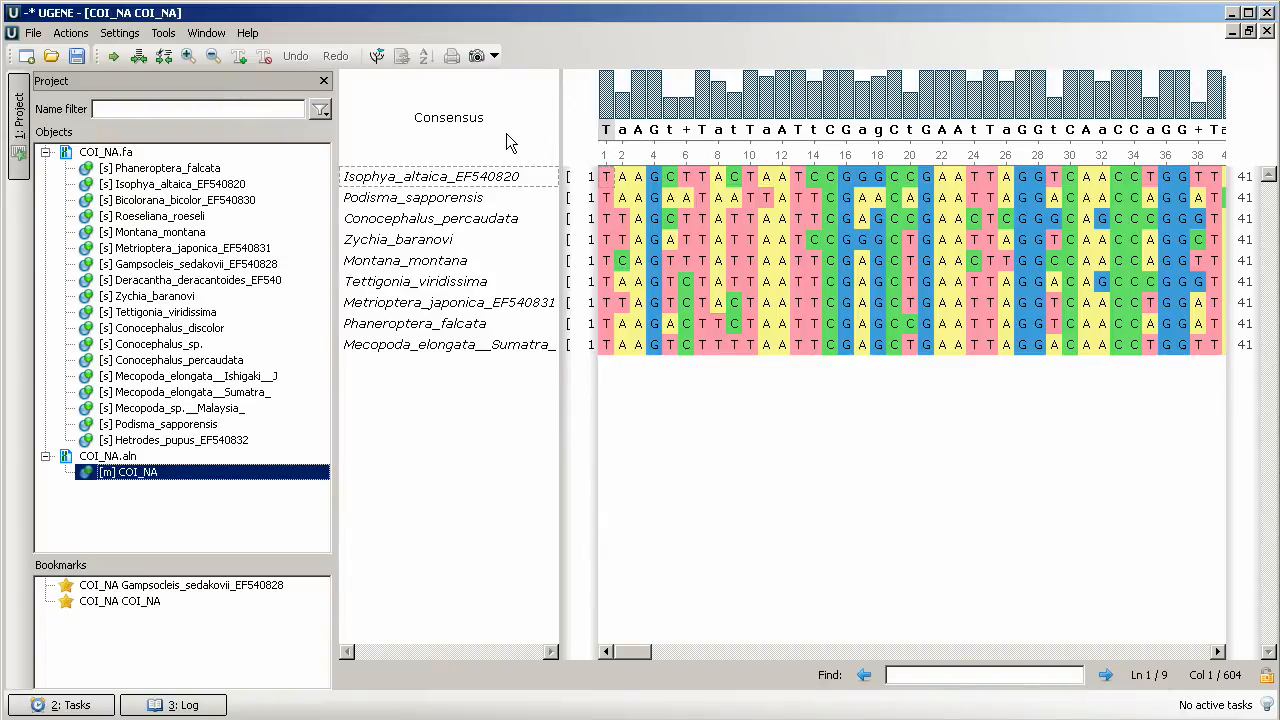